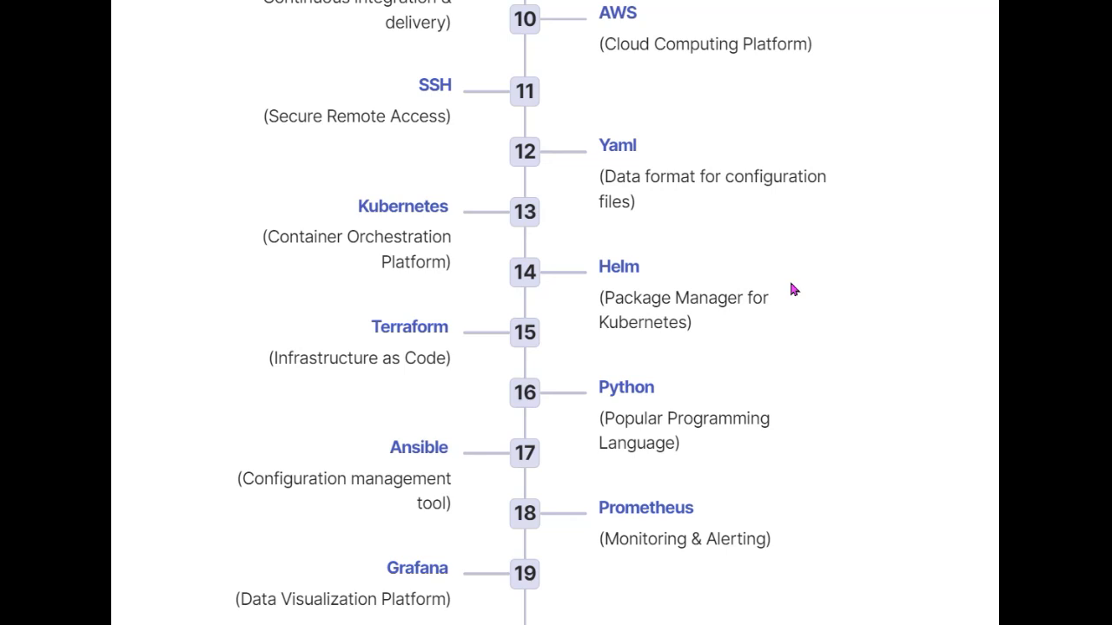
mouse_move(447, 390)
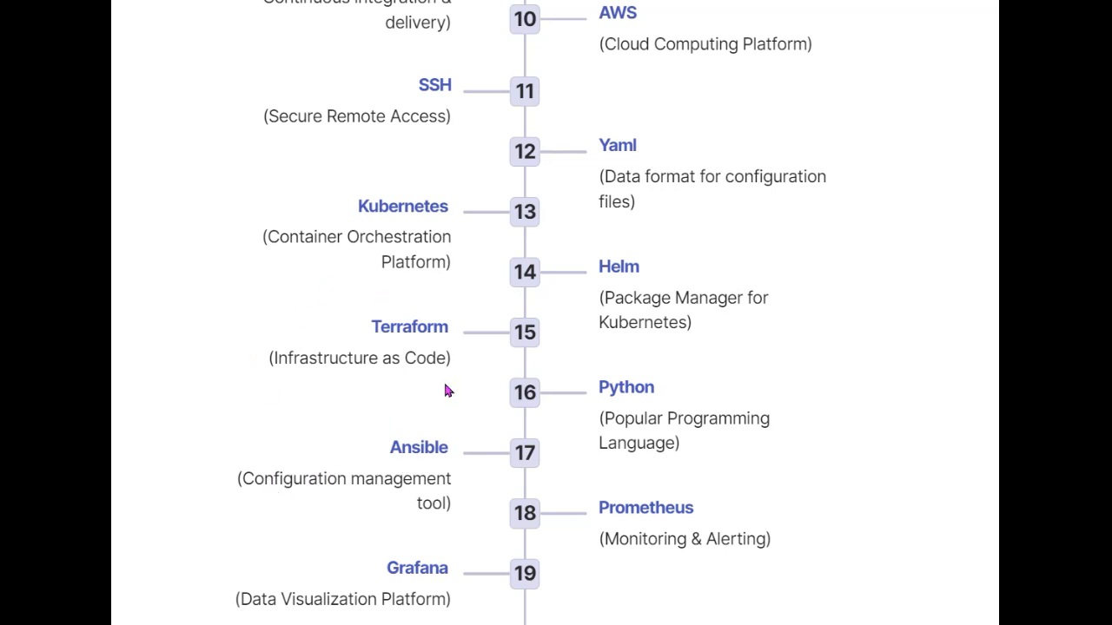